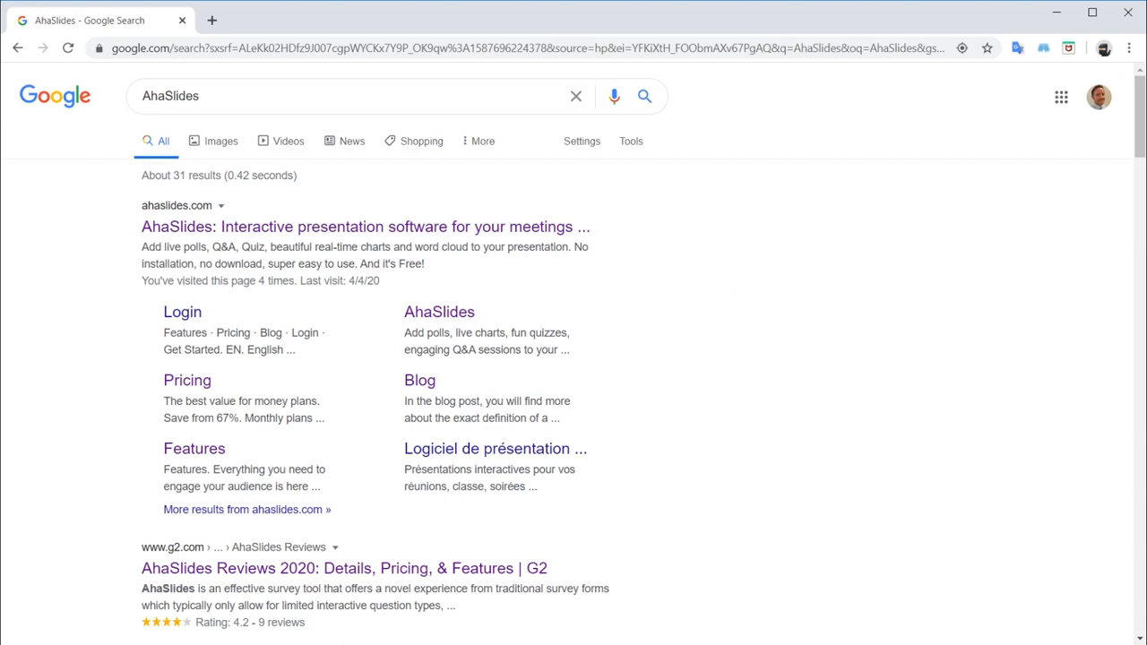
mouse_move(488, 226)
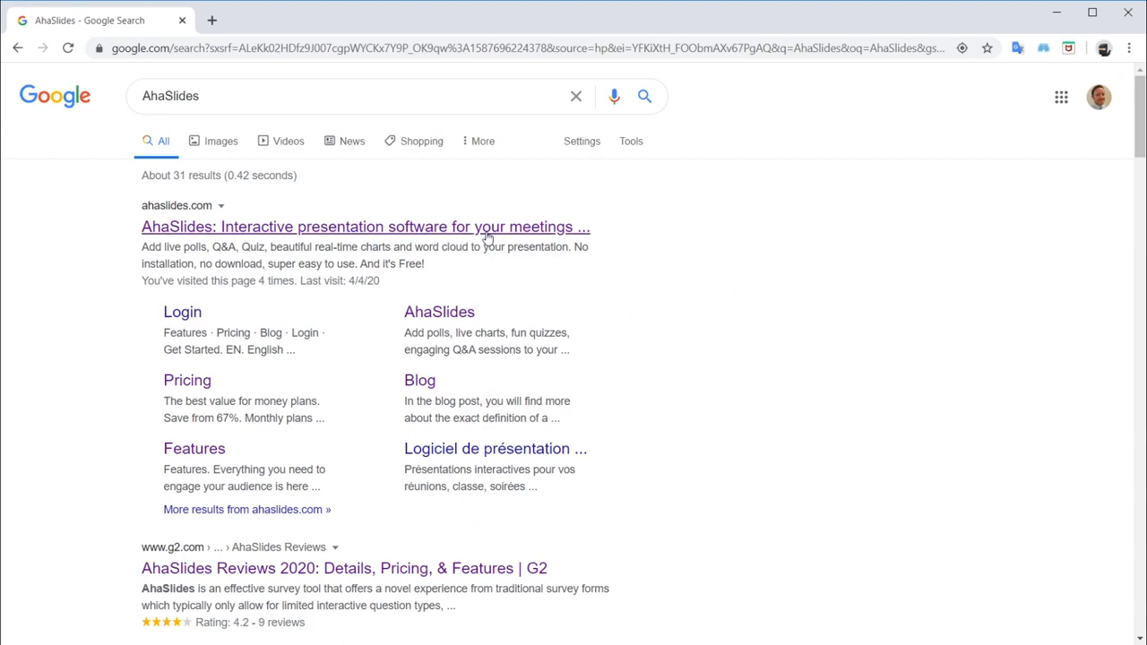
Step: Open the 'AhaSlides: Interactive presentation software for your meetings' result from Google Search
click(365, 226)
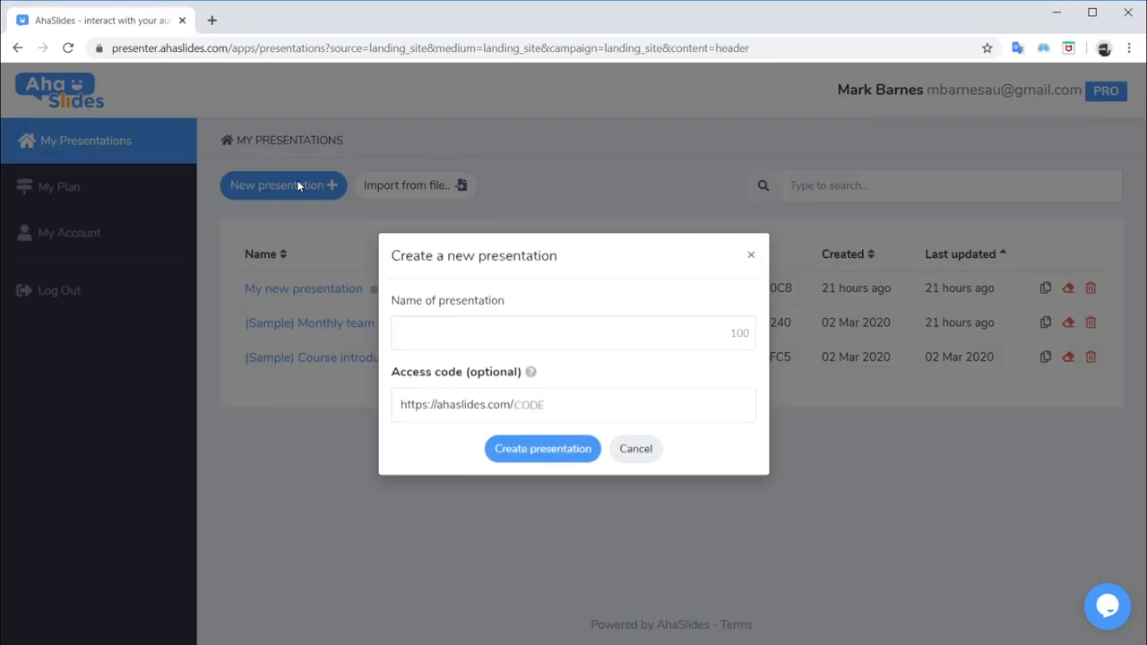
Step: Create a presentation named 'Tutorial' with access code TUTORIAL2
click(573, 332)
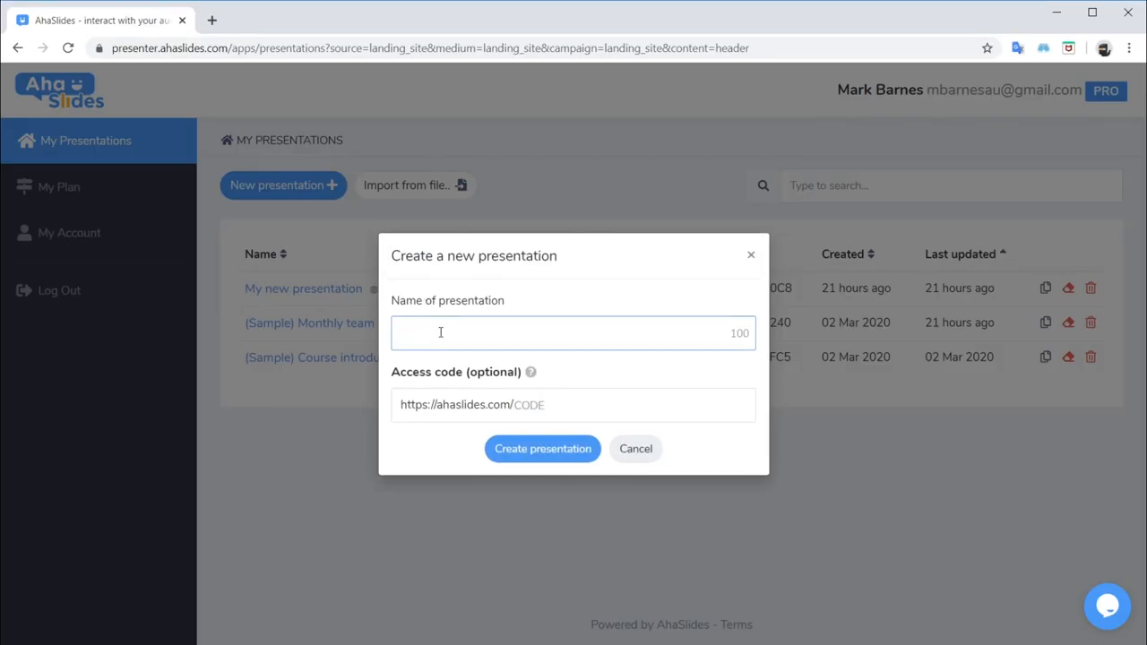
text(Tutorial)
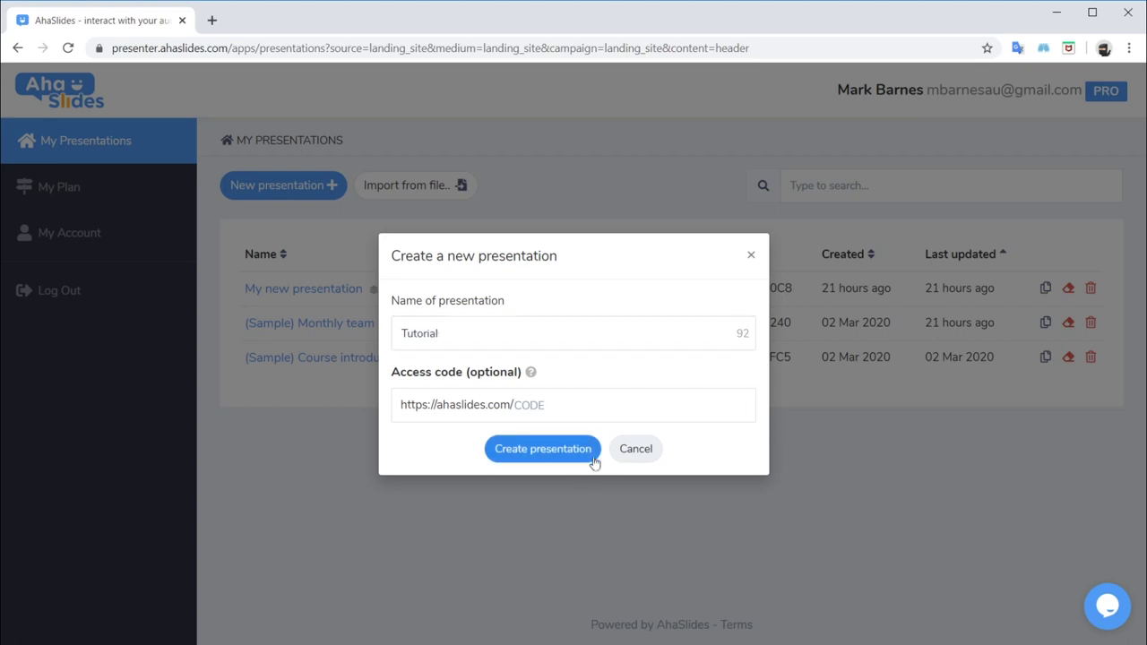
text(TUTORIAL2)
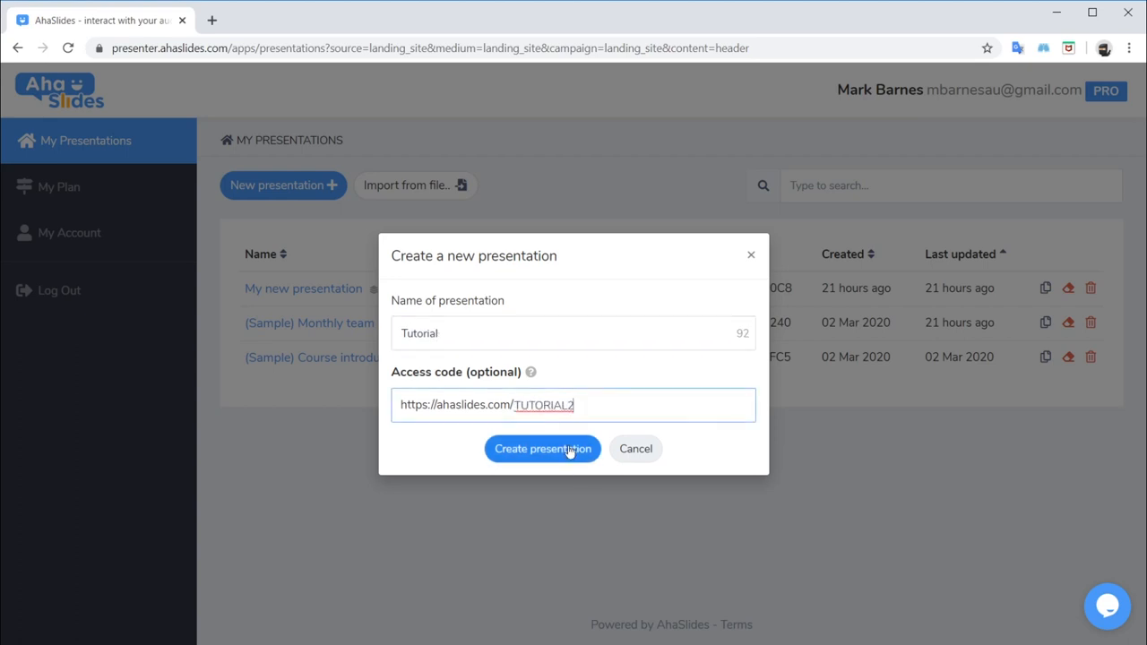
click(542, 449)
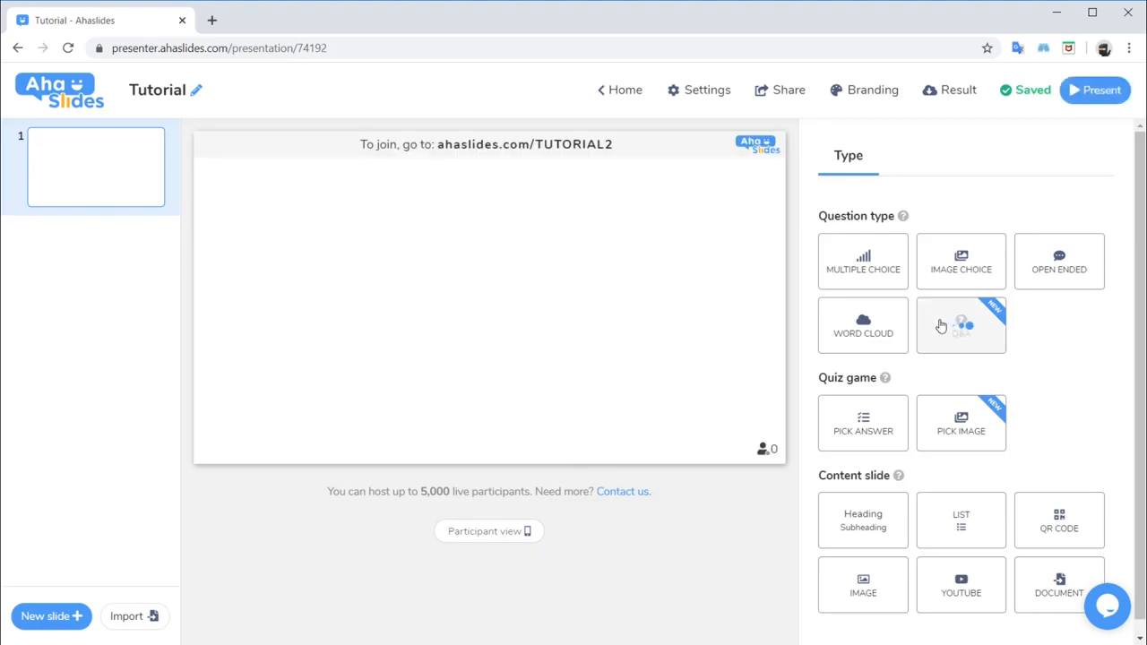
Step: Make the slide a Q&A accepting questions on all slides, keeping both audience checkboxes ticked
click(960, 324)
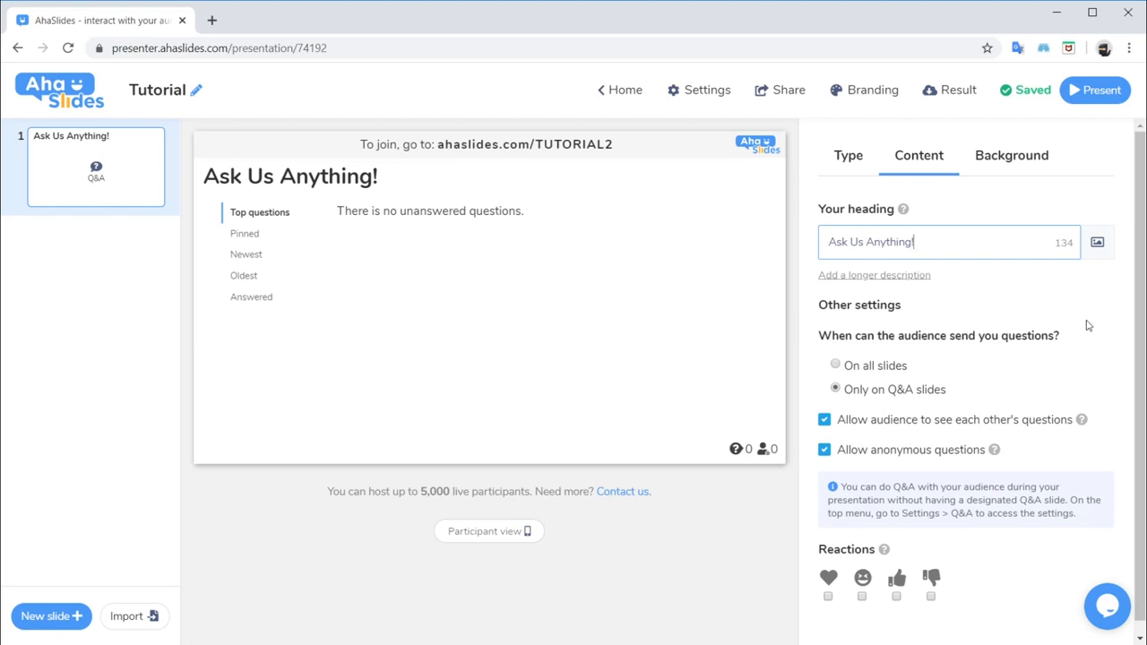
click(836, 366)
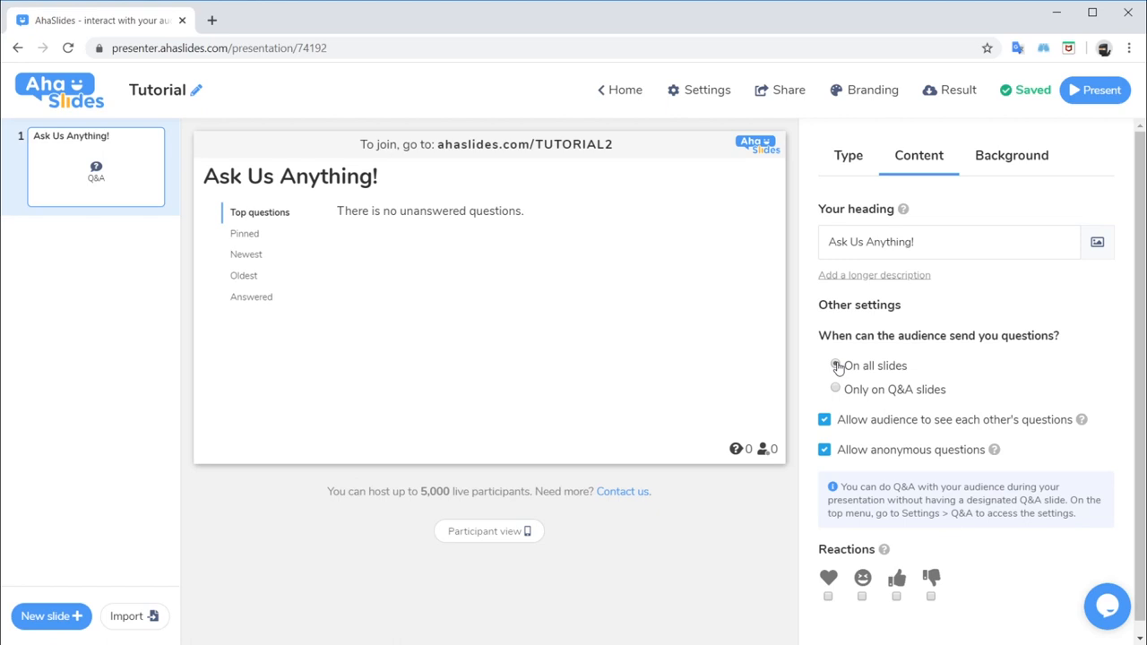
click(834, 389)
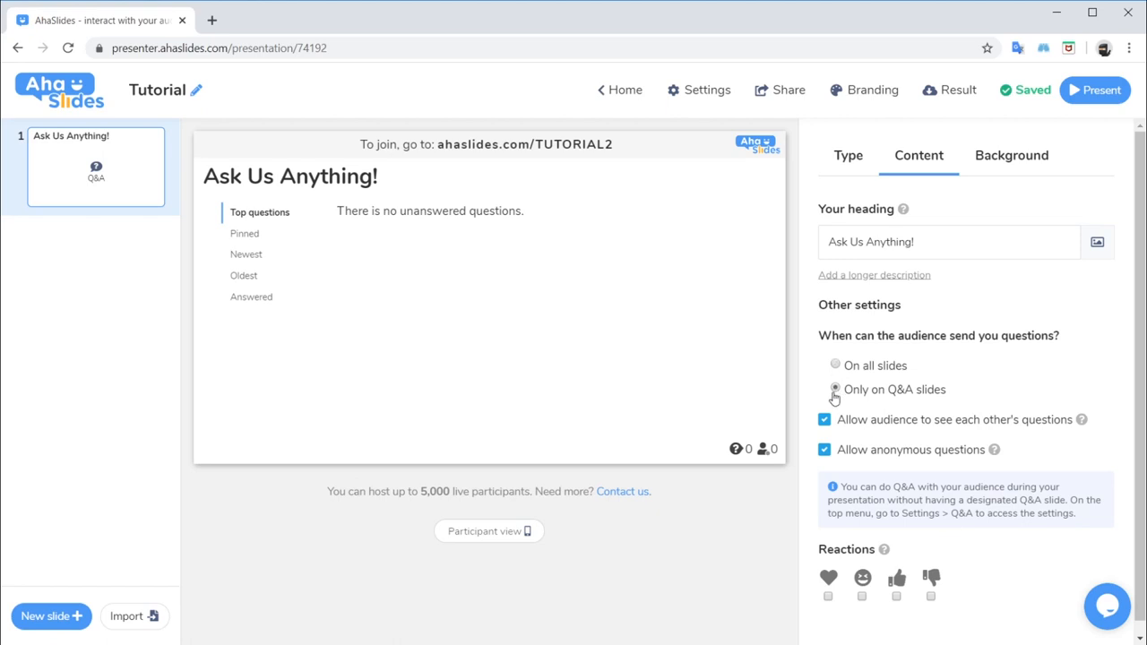
click(835, 365)
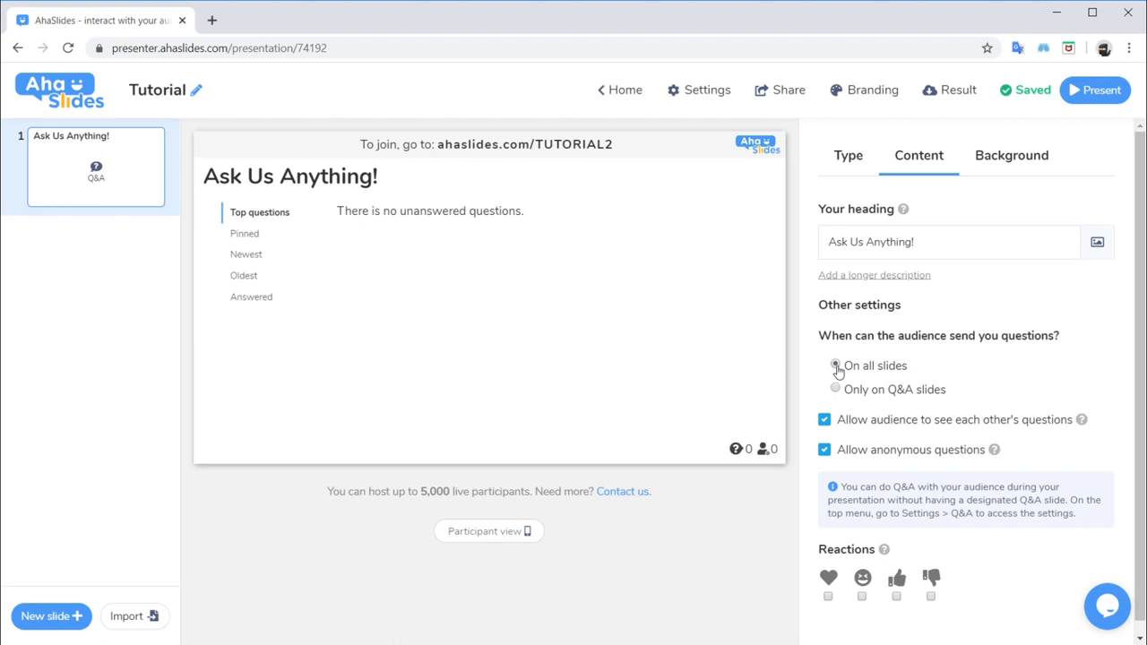
click(835, 366)
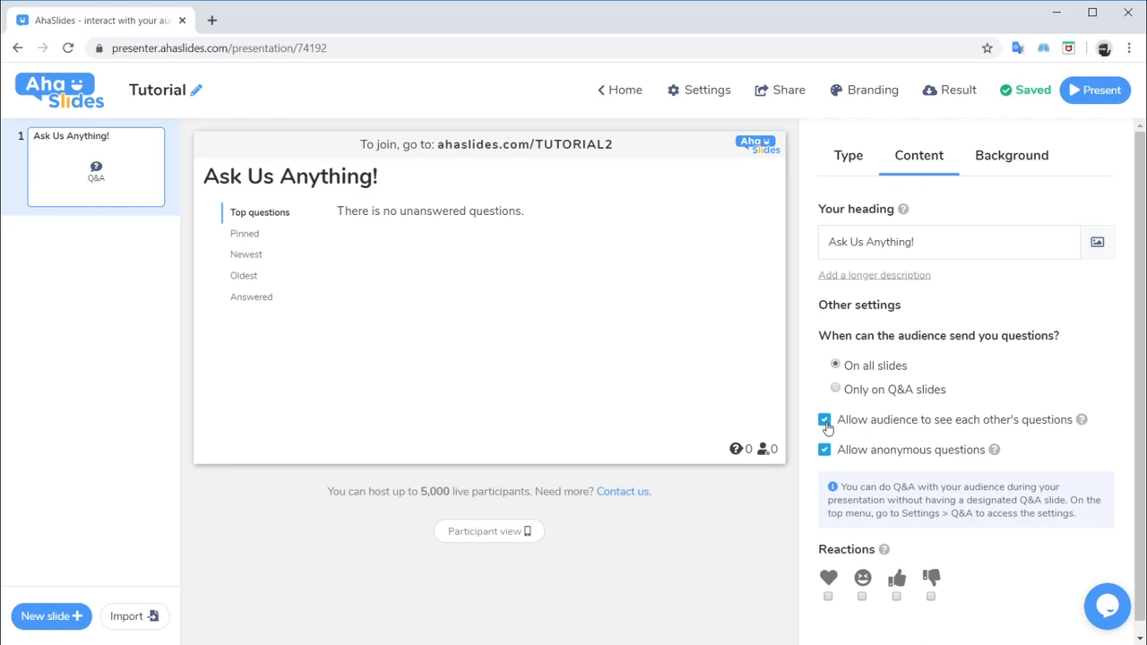
click(823, 449)
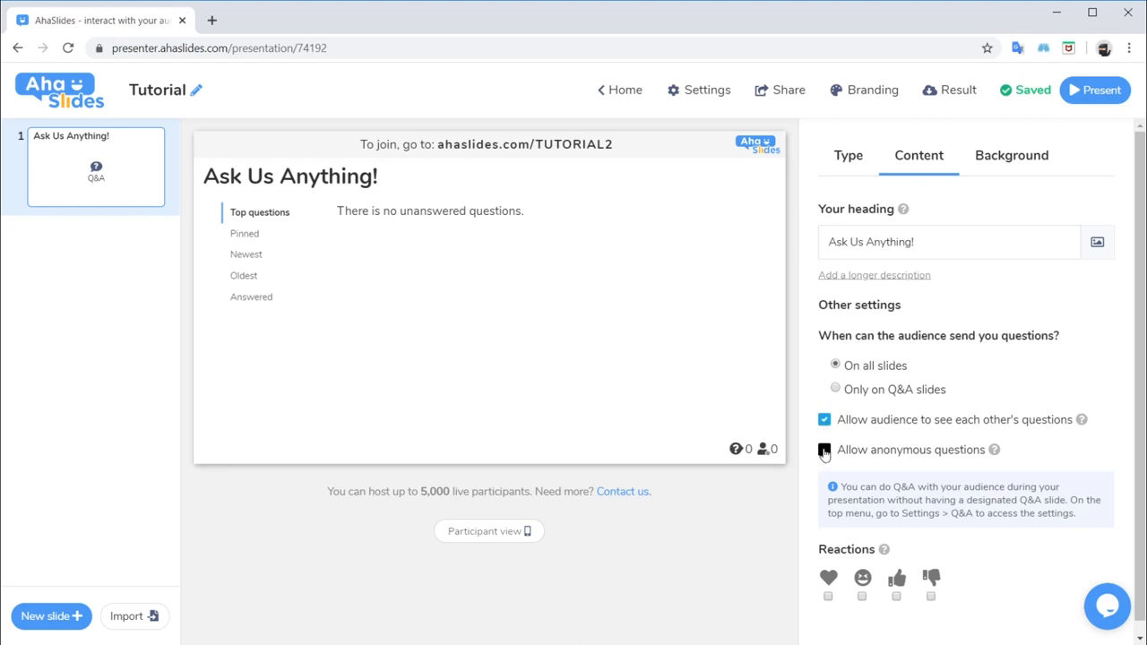
click(824, 449)
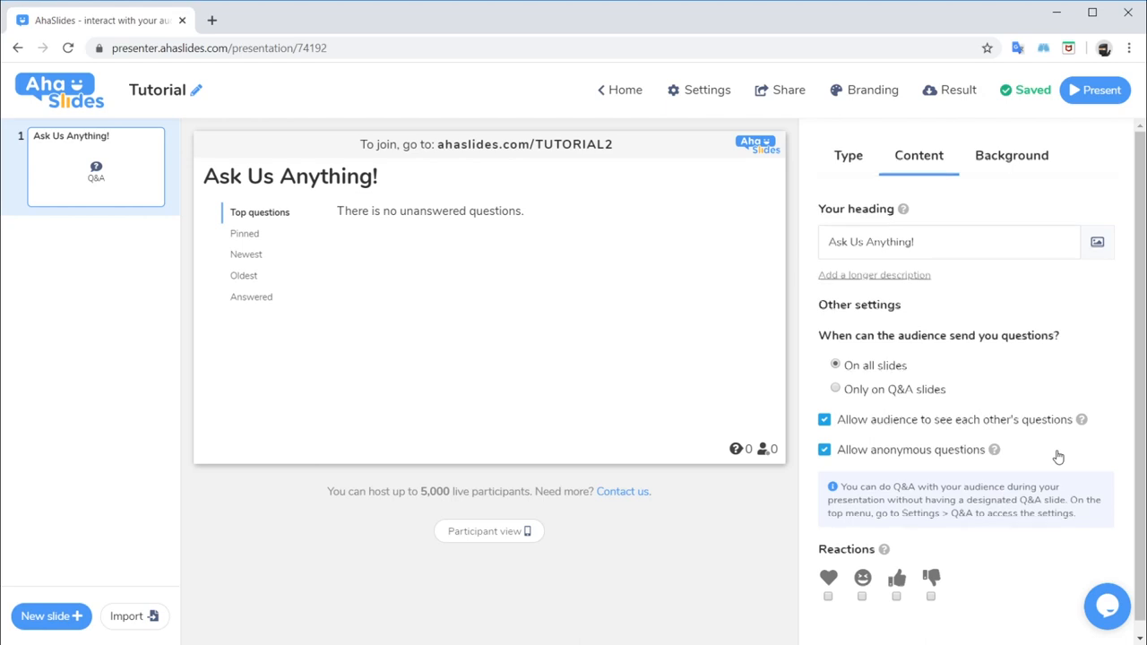
Step: Enable the heart, laugh and thumbs-up reactions on the Q&A slide
click(829, 584)
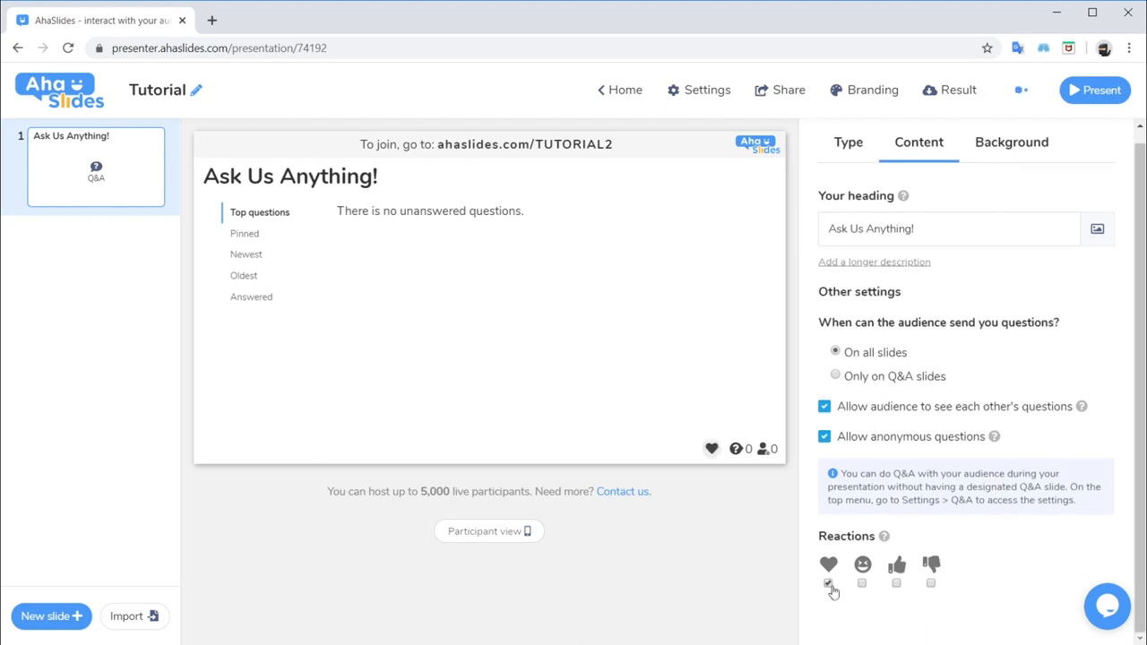
click(896, 584)
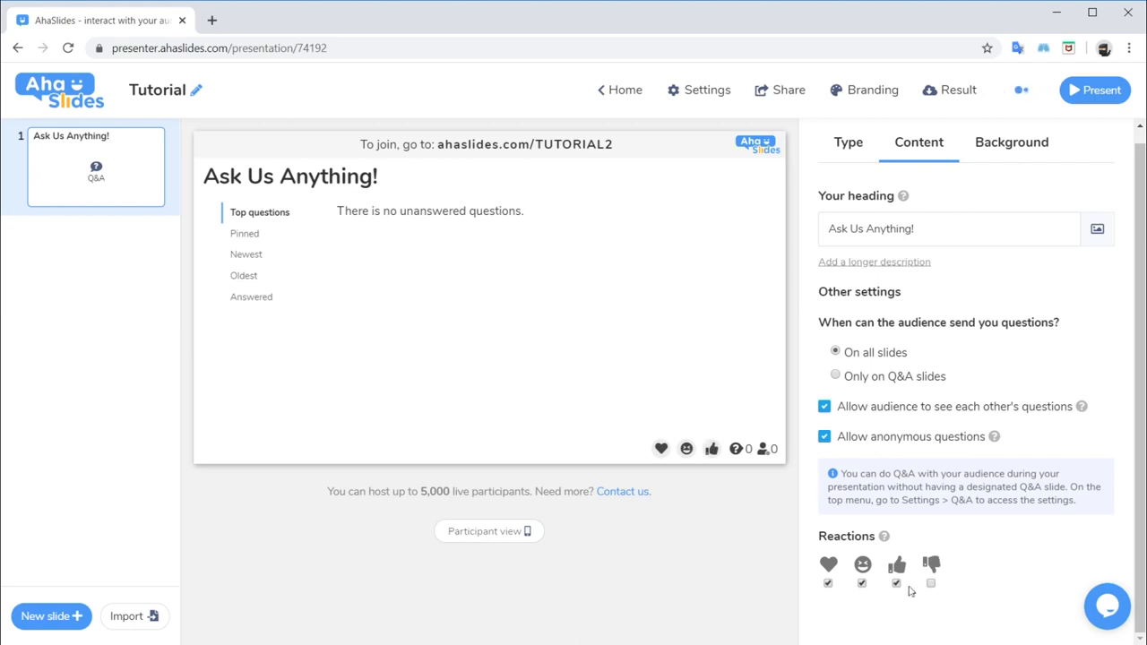
click(828, 583)
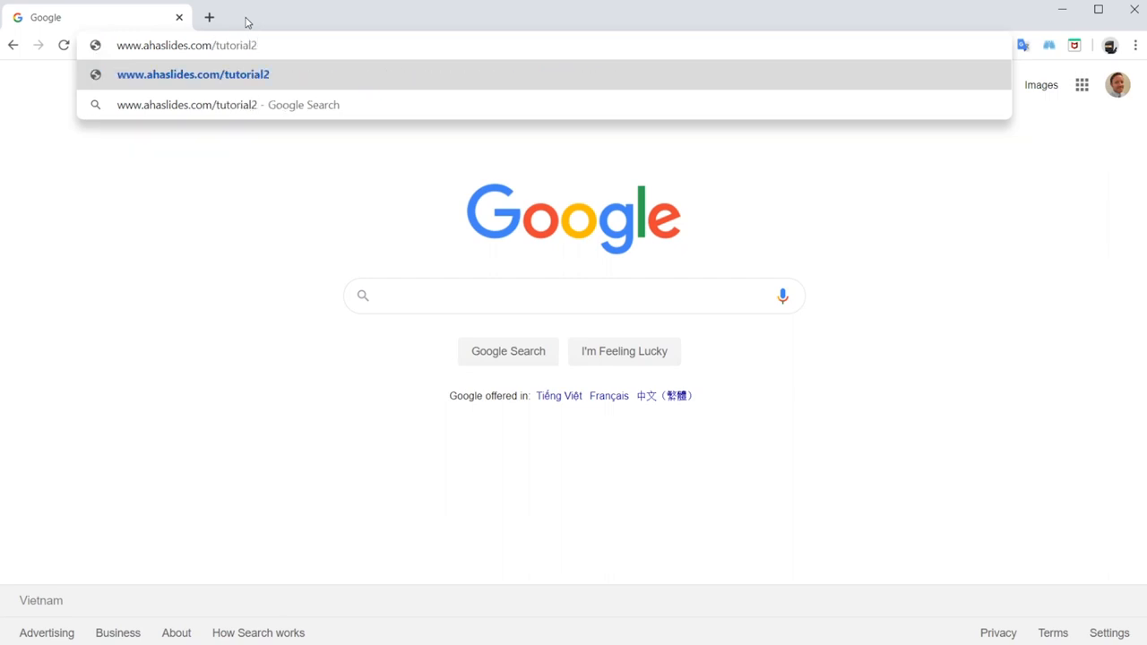
Step: Show the Participant view phone preview of the sample Monthly team meeting Q&A slide
click(193, 74)
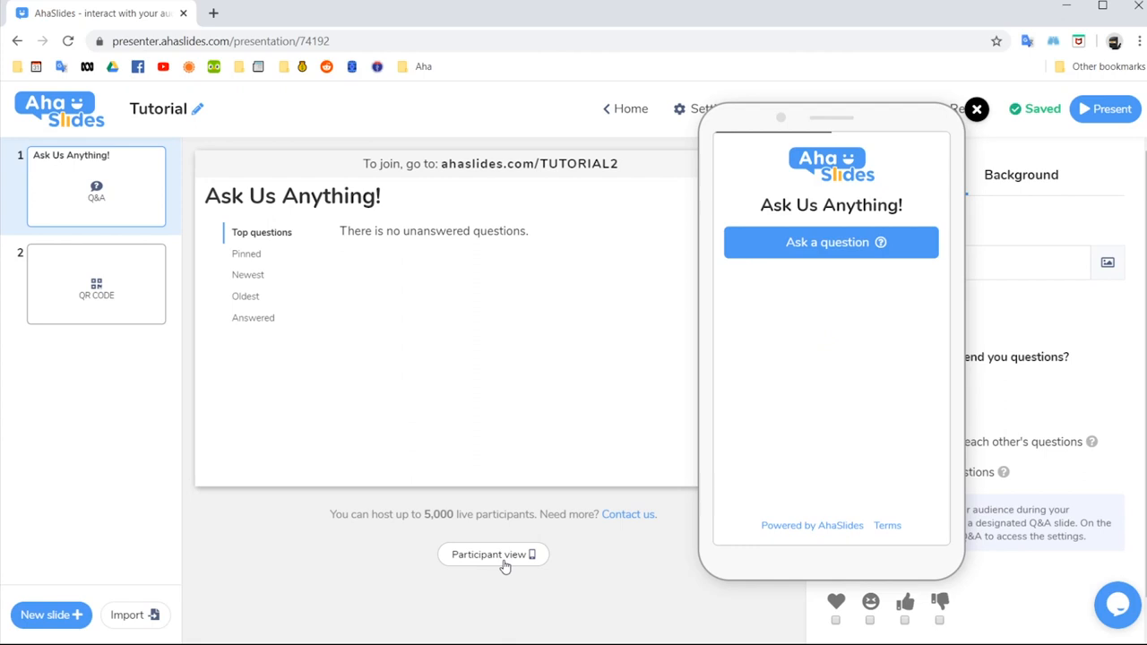
click(976, 109)
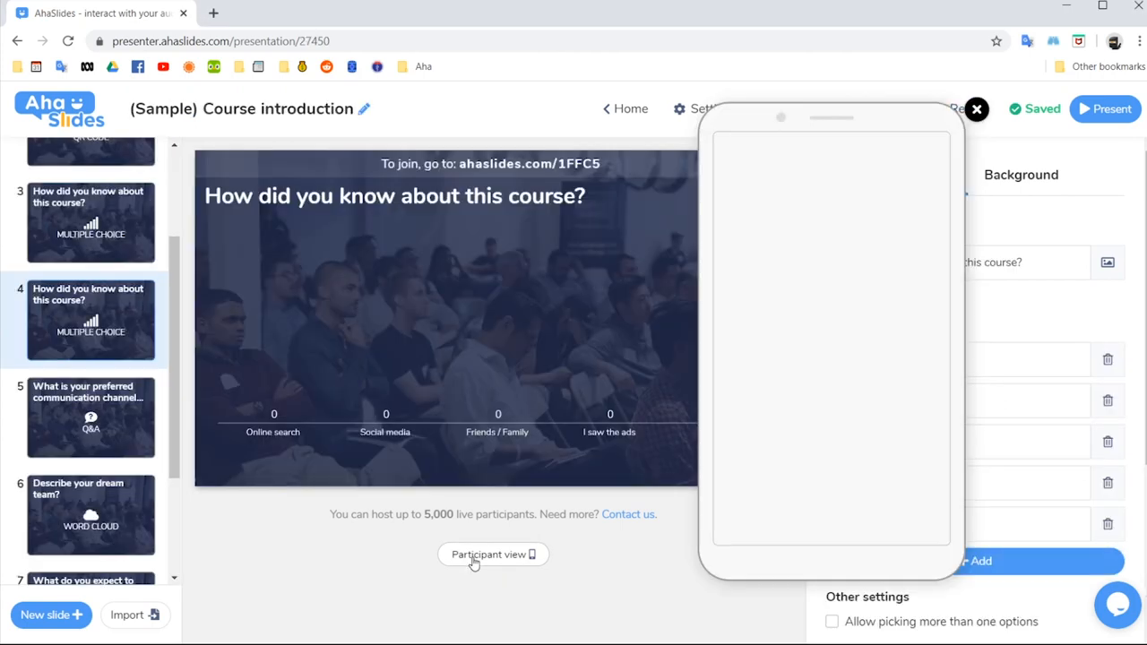
click(493, 554)
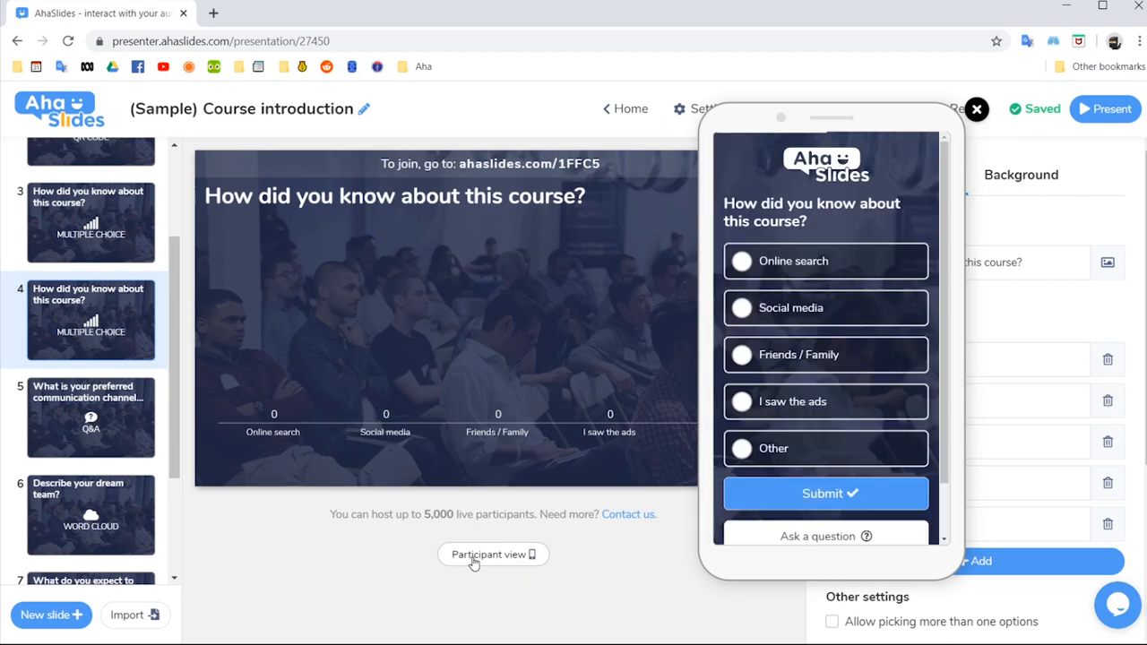
scroll(down, 3)
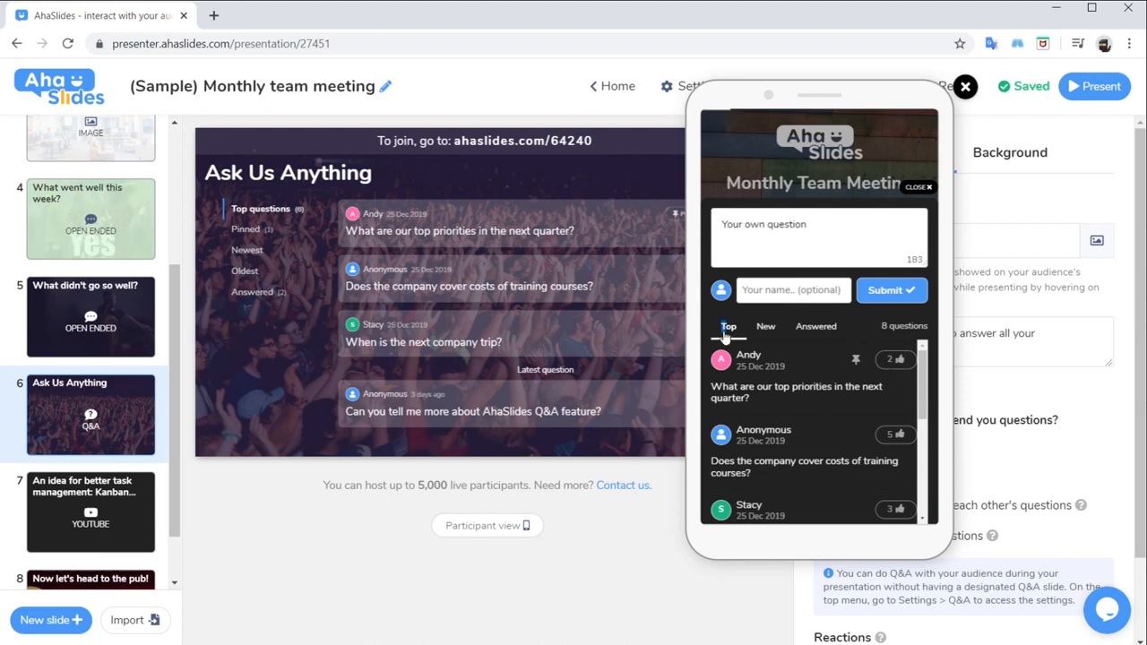
Step: Upvote an answered question, submit a question about the AhaSlides Q&A feature, close the preview
click(815, 326)
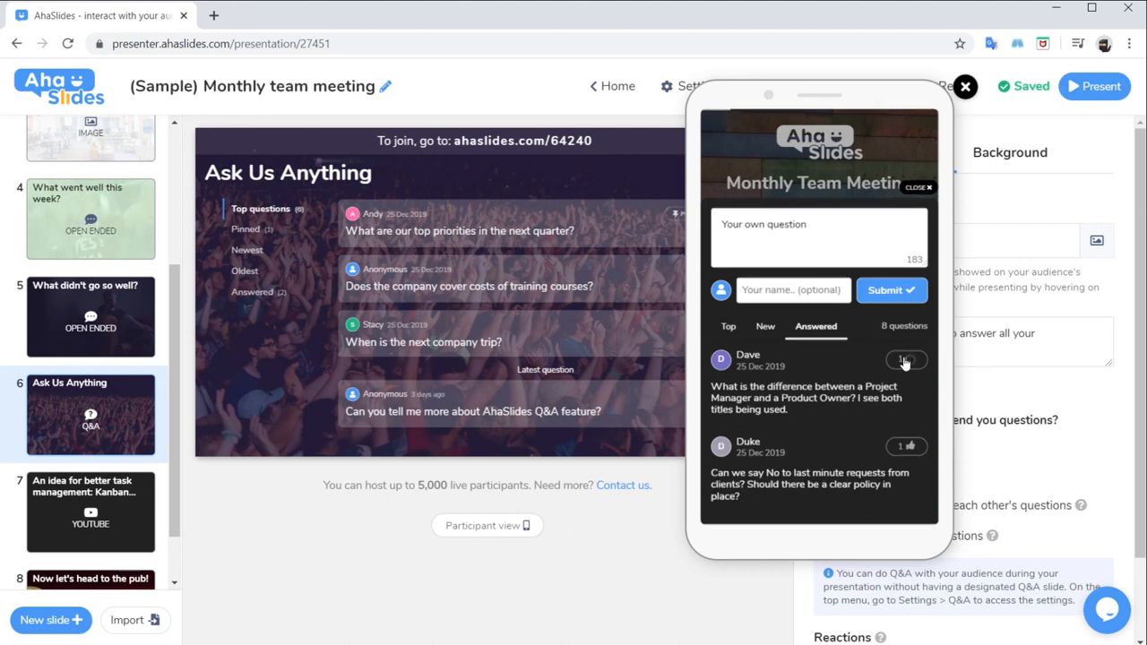
click(906, 359)
text(Can you tell me more)
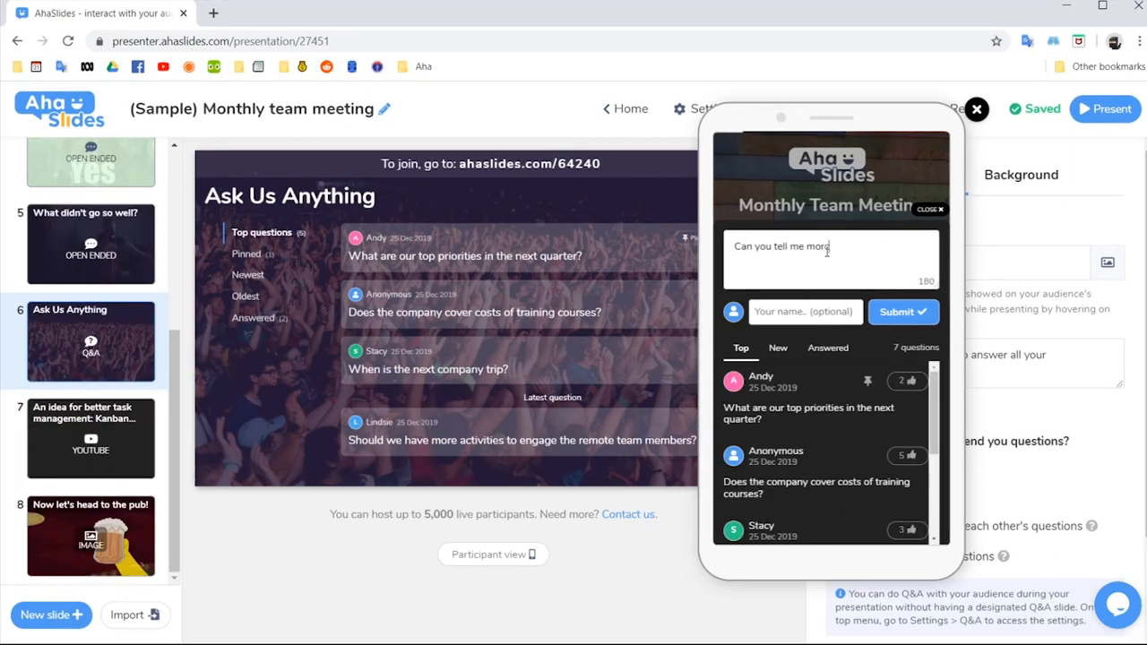
text(about AhaSlides)
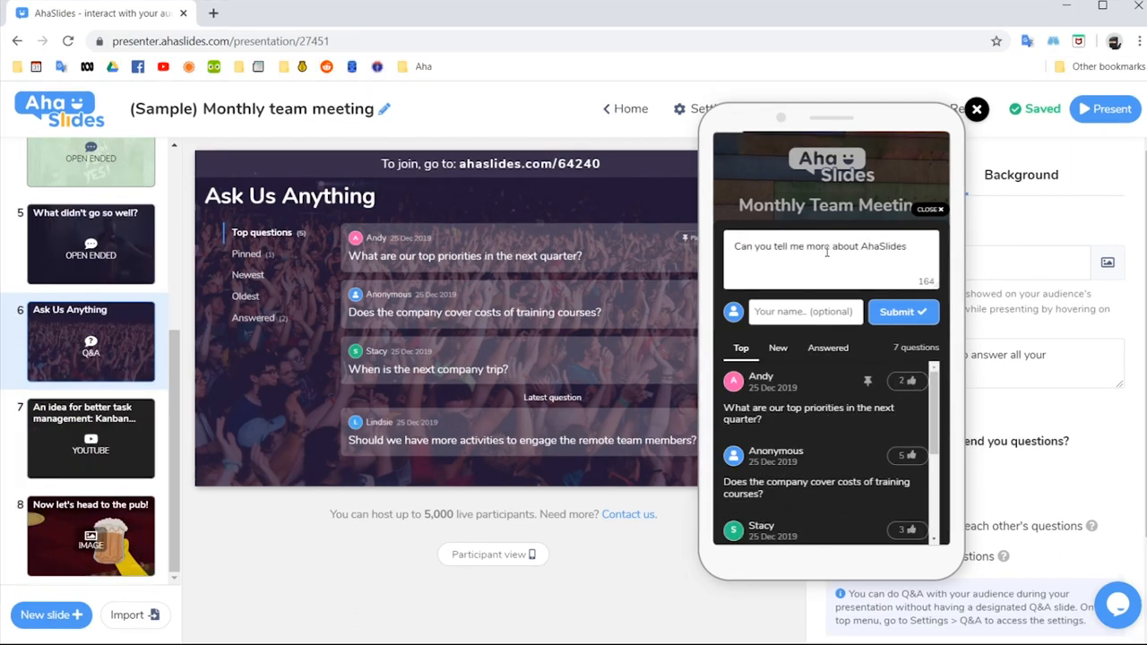
text(Q&A featu)
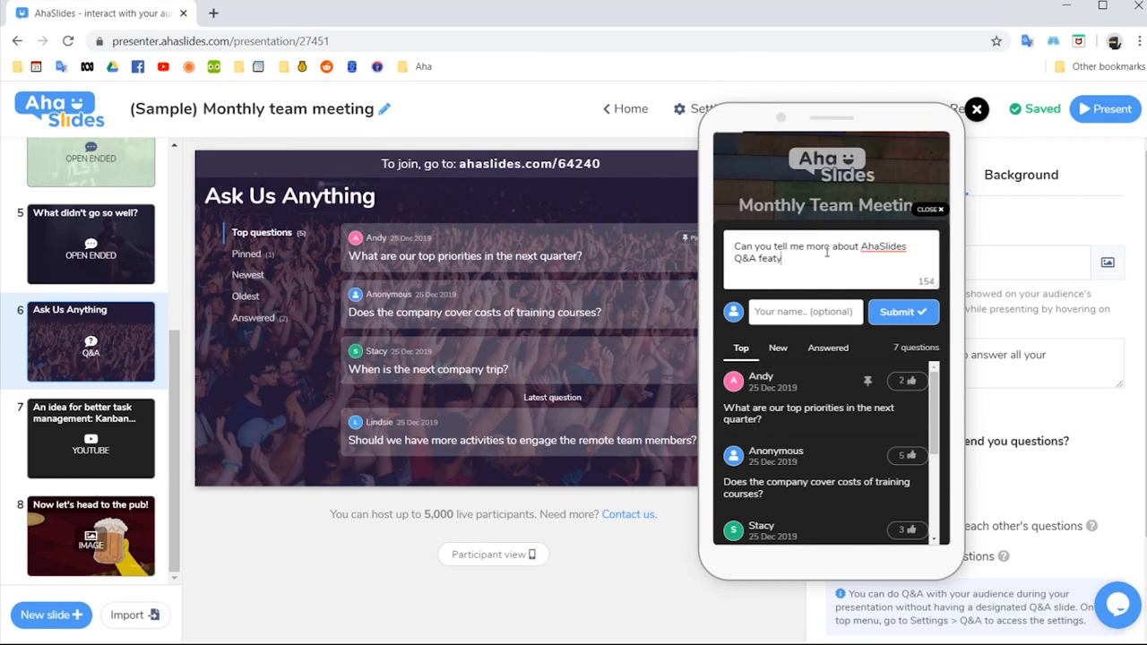
click(898, 312)
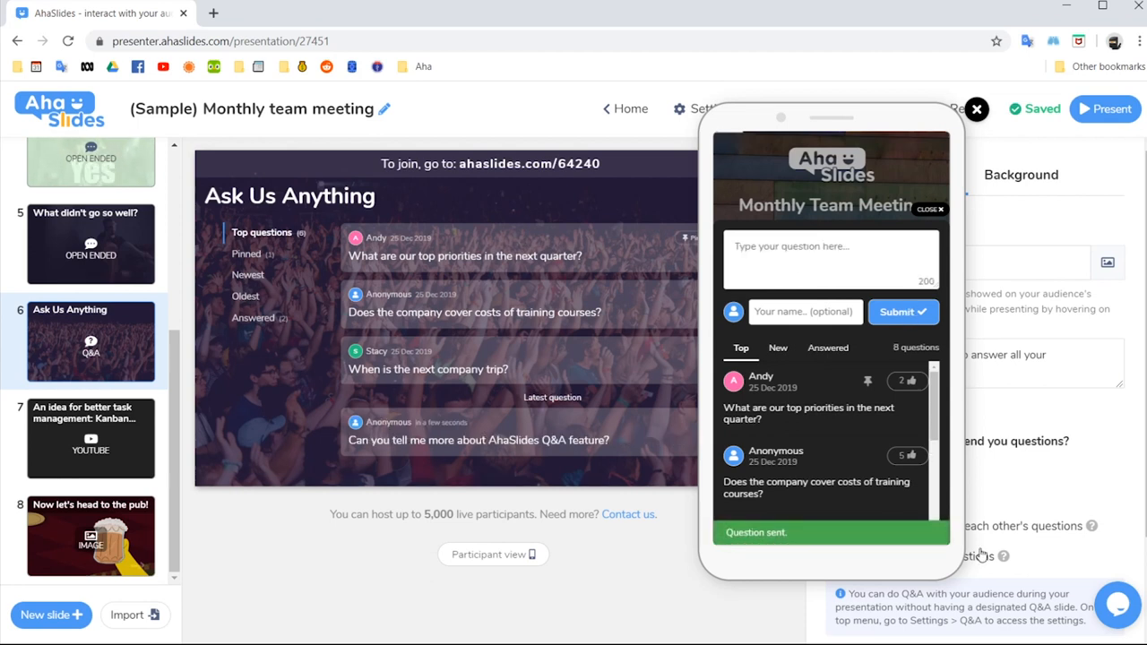
click(976, 108)
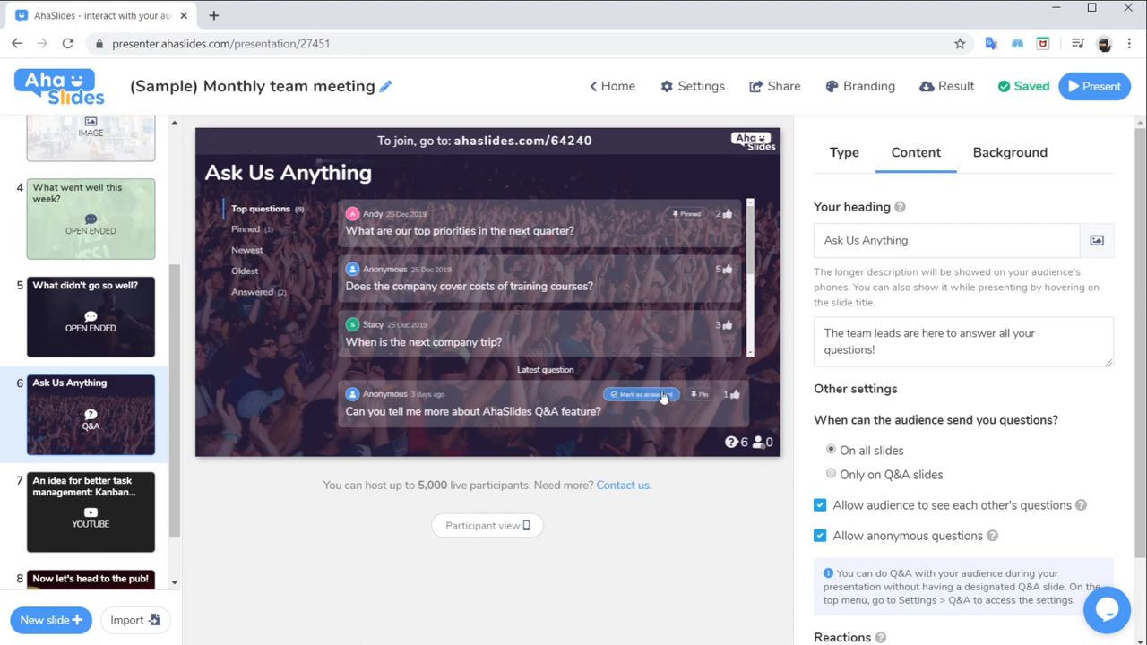
mouse_move(656, 397)
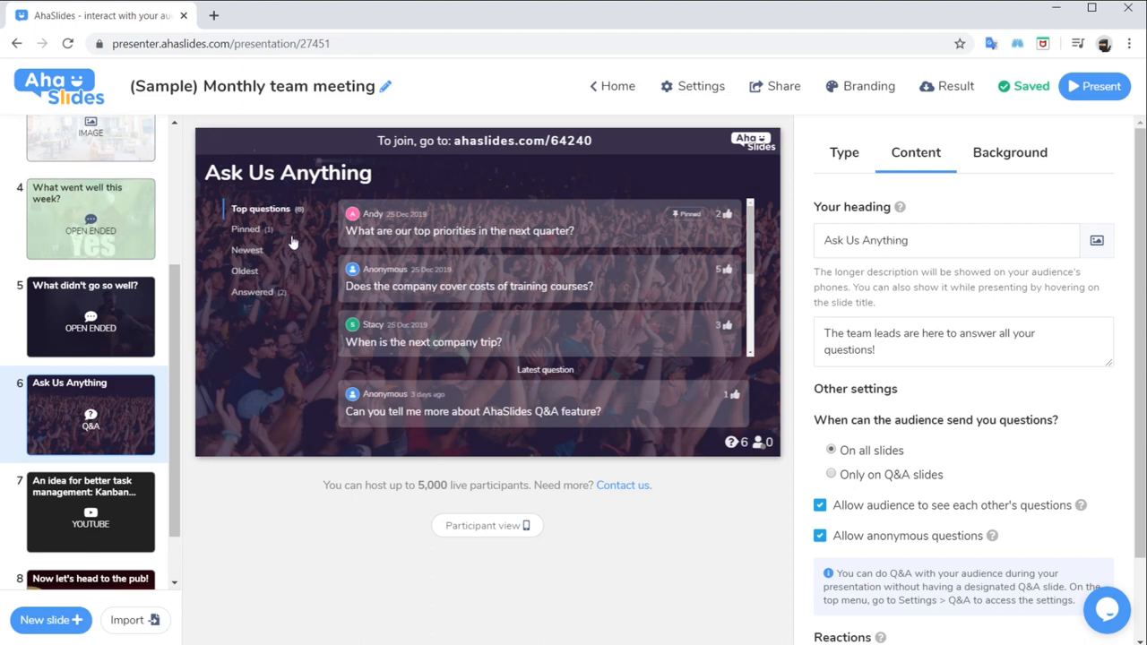
mouse_move(255, 218)
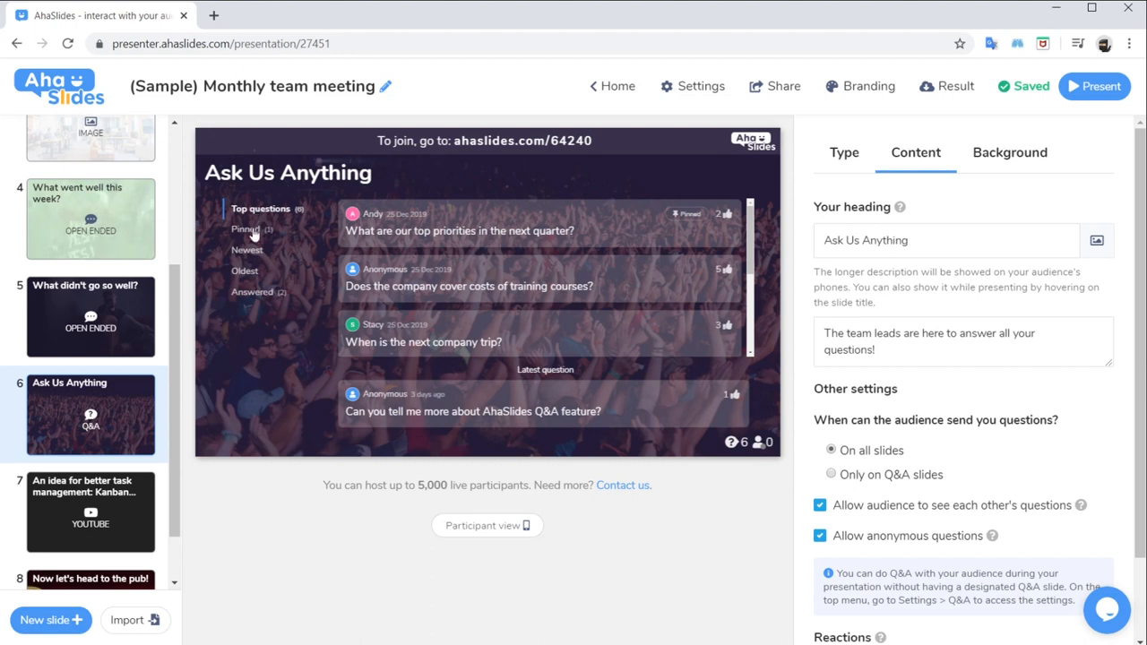
Step: Sort the questions by Pinned, Newest and Oldest, ending on the two Answered questions
click(244, 230)
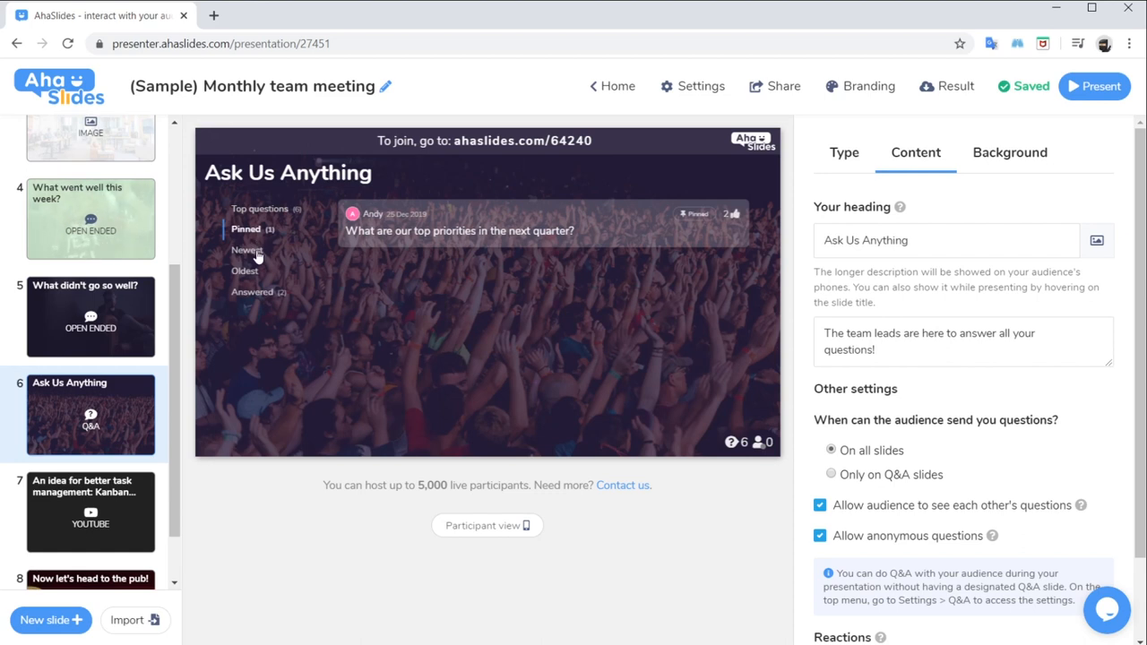
click(248, 250)
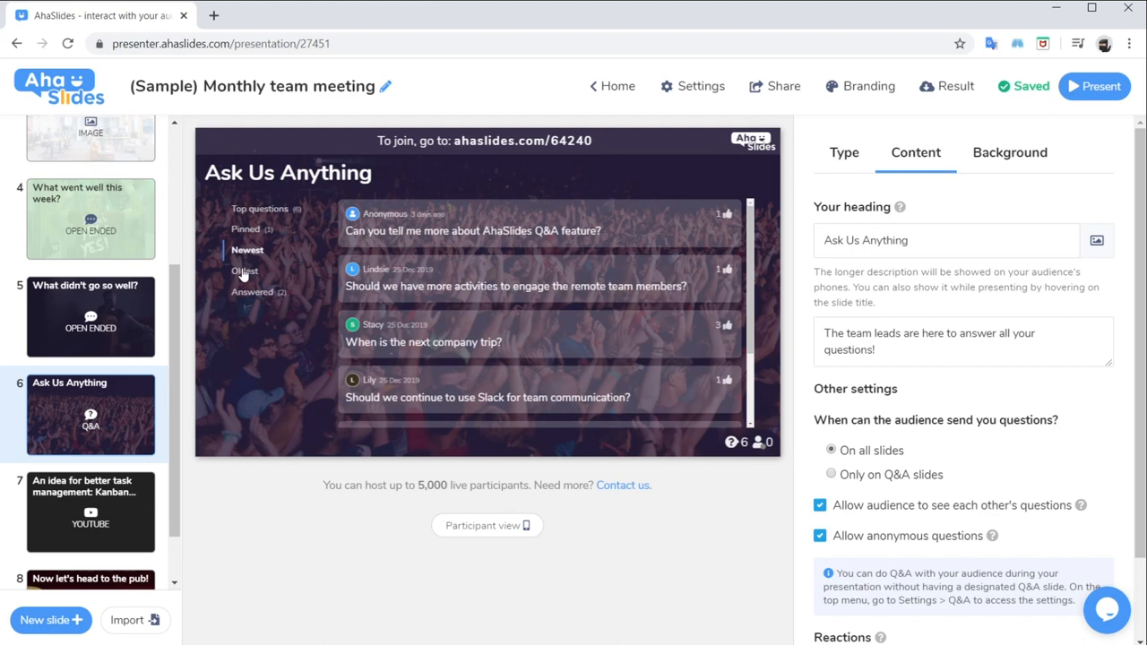
click(244, 271)
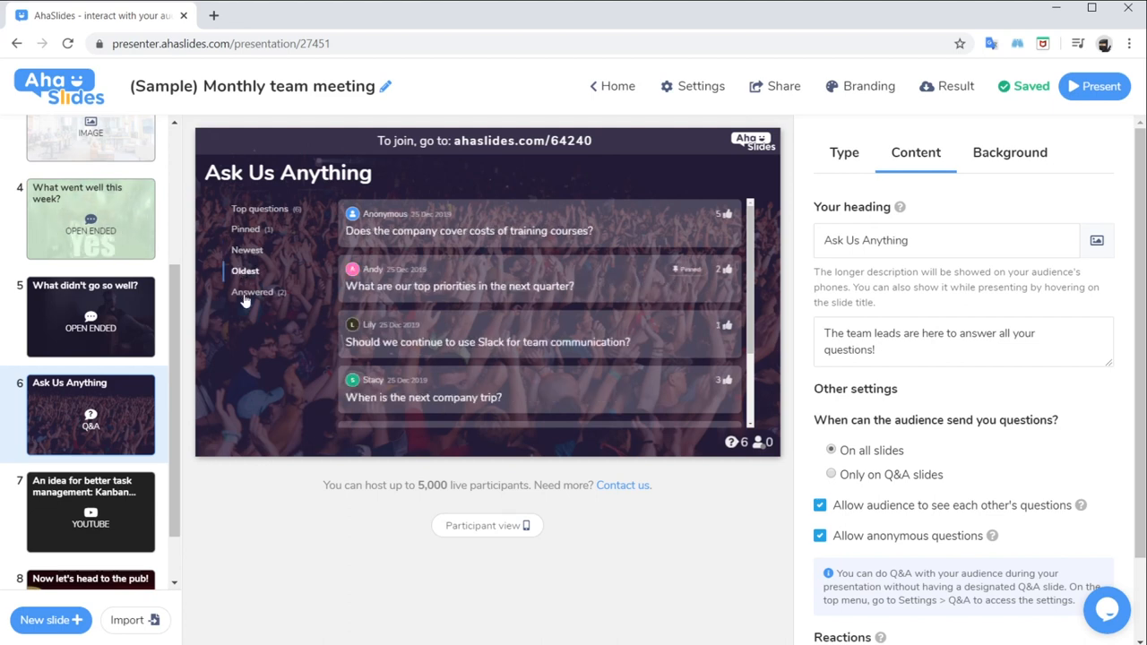
click(251, 292)
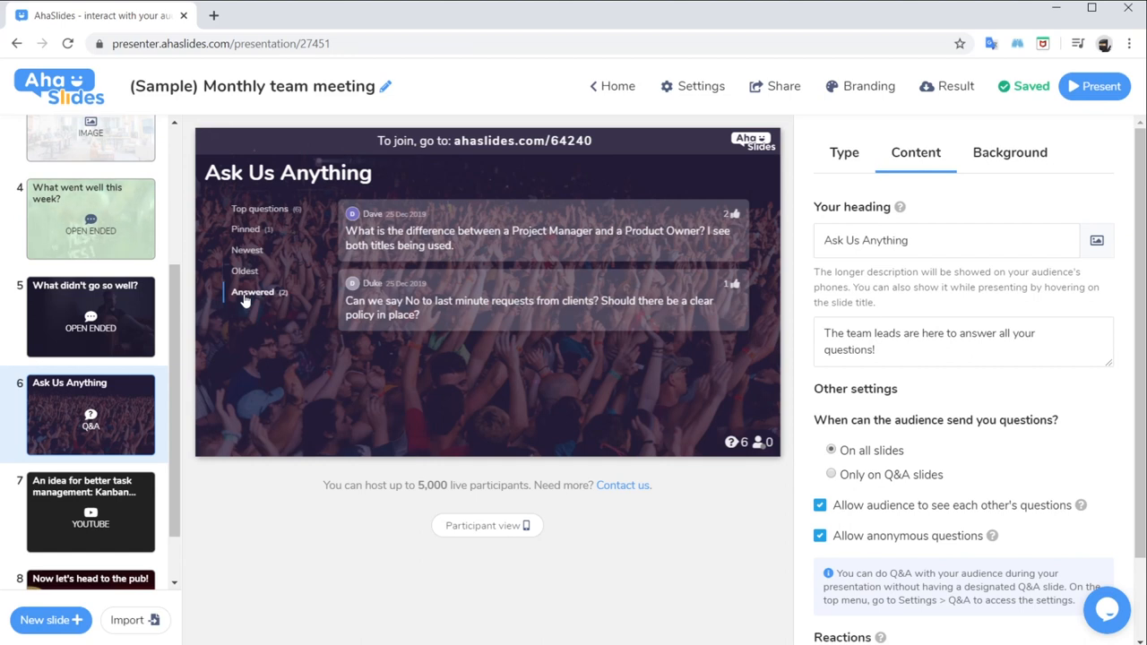
Step: Download all presentation data from Result as an .XLSX file and save it
click(955, 86)
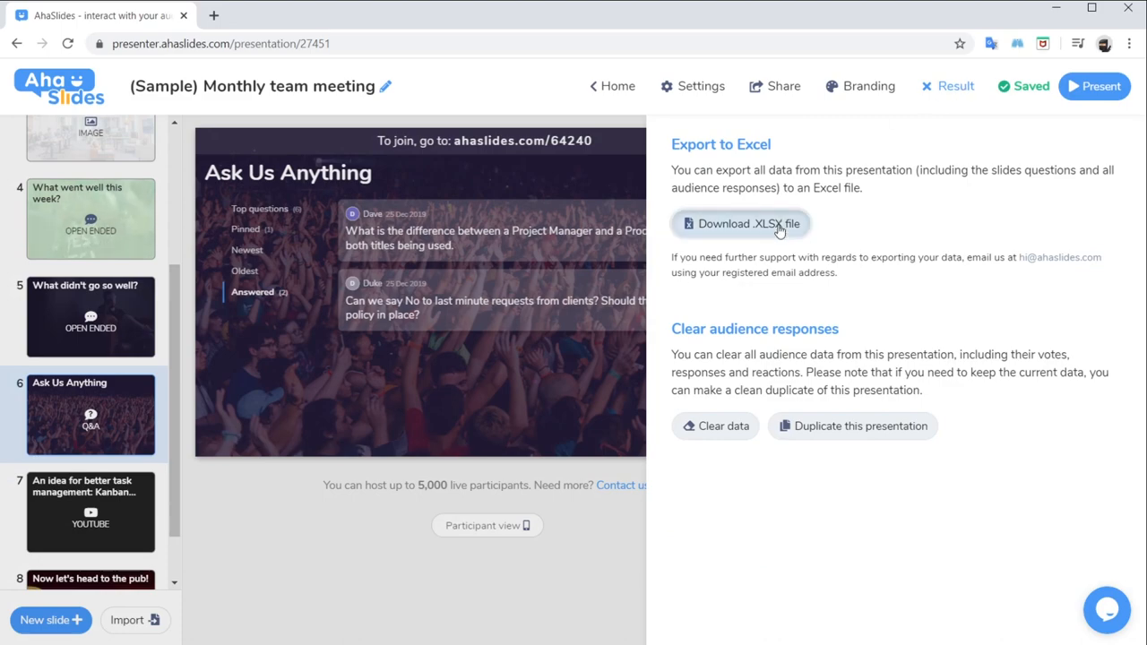
click(740, 223)
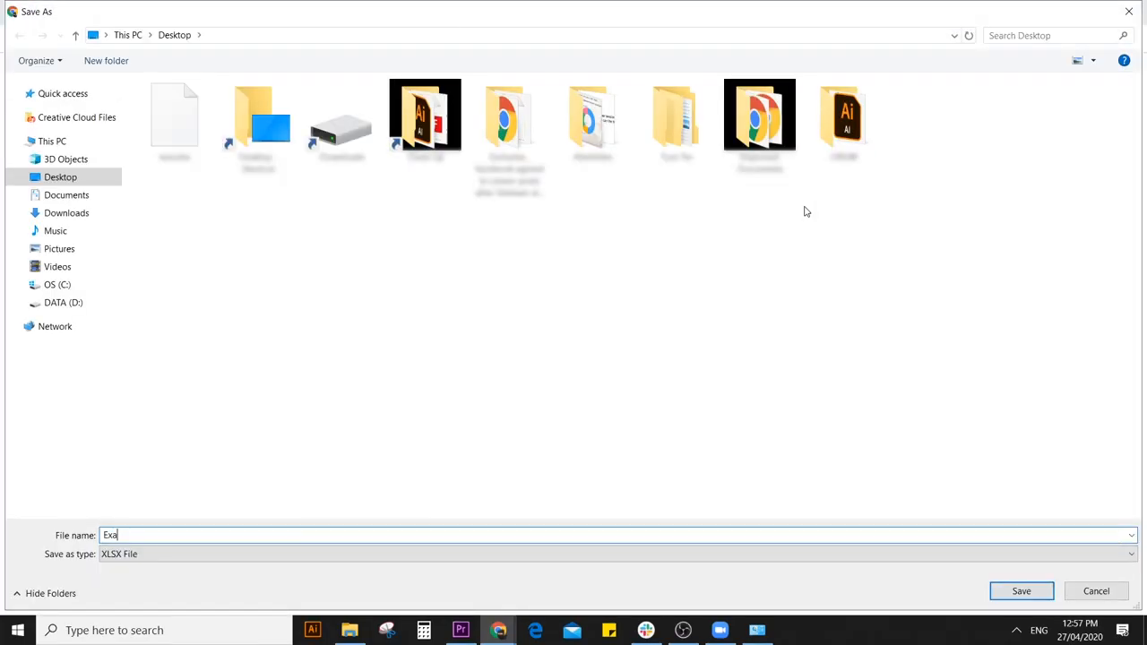
click(1021, 591)
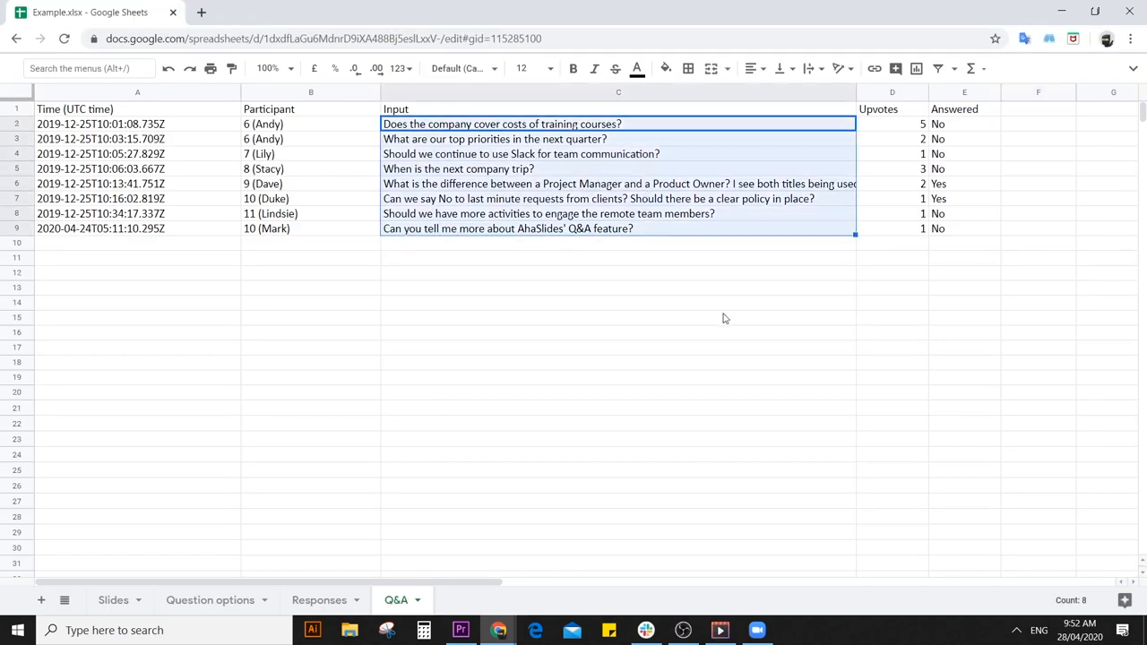
mouse_move(1090, 599)
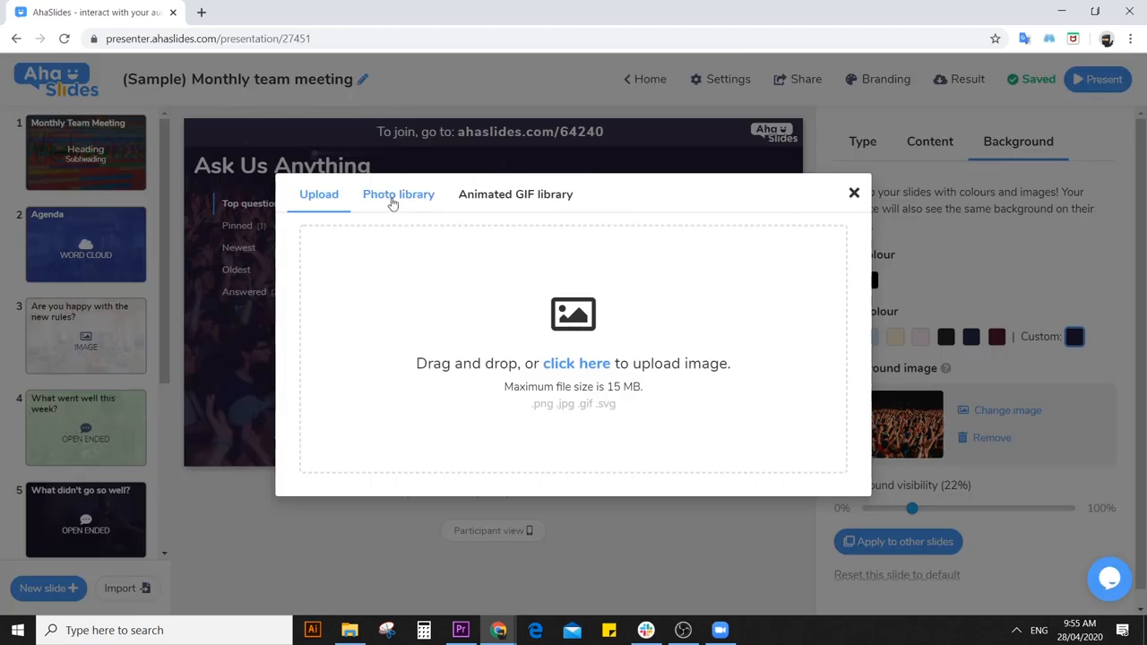
Step: Browse the background photo library, then open and dismiss the logo upload window
click(398, 195)
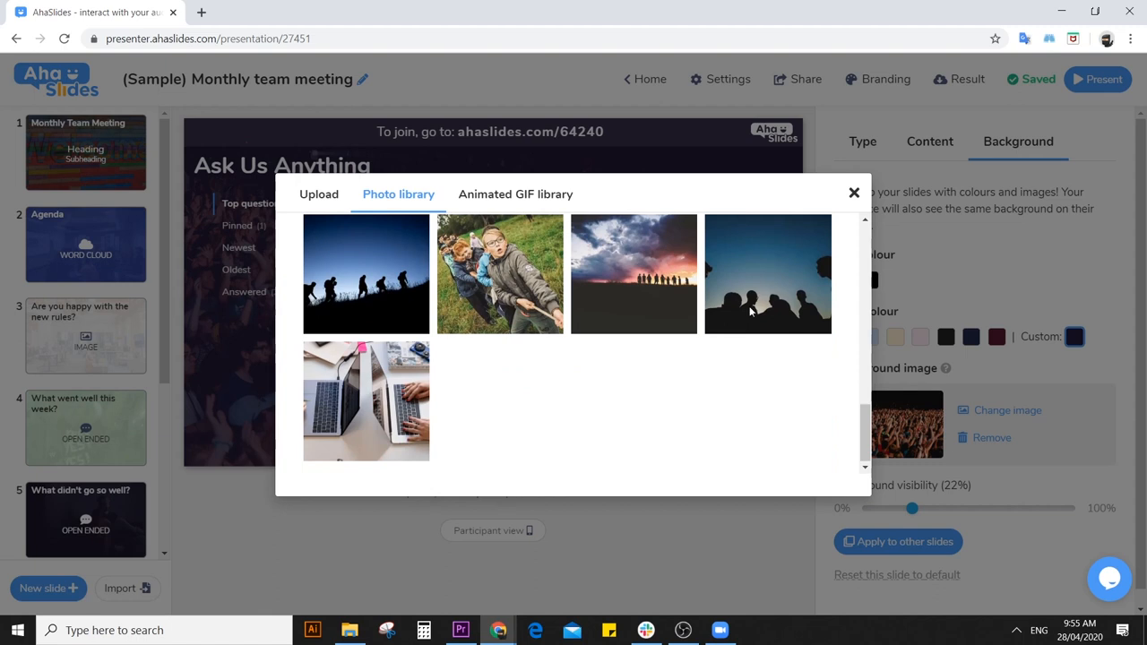
scroll(down, 3)
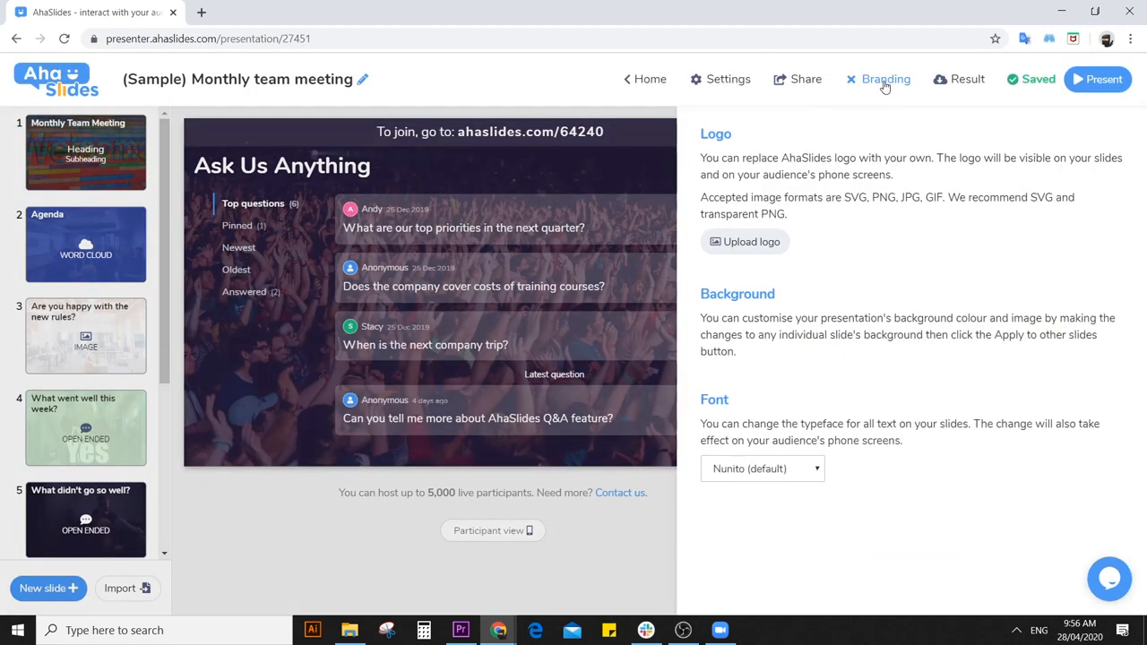
click(745, 241)
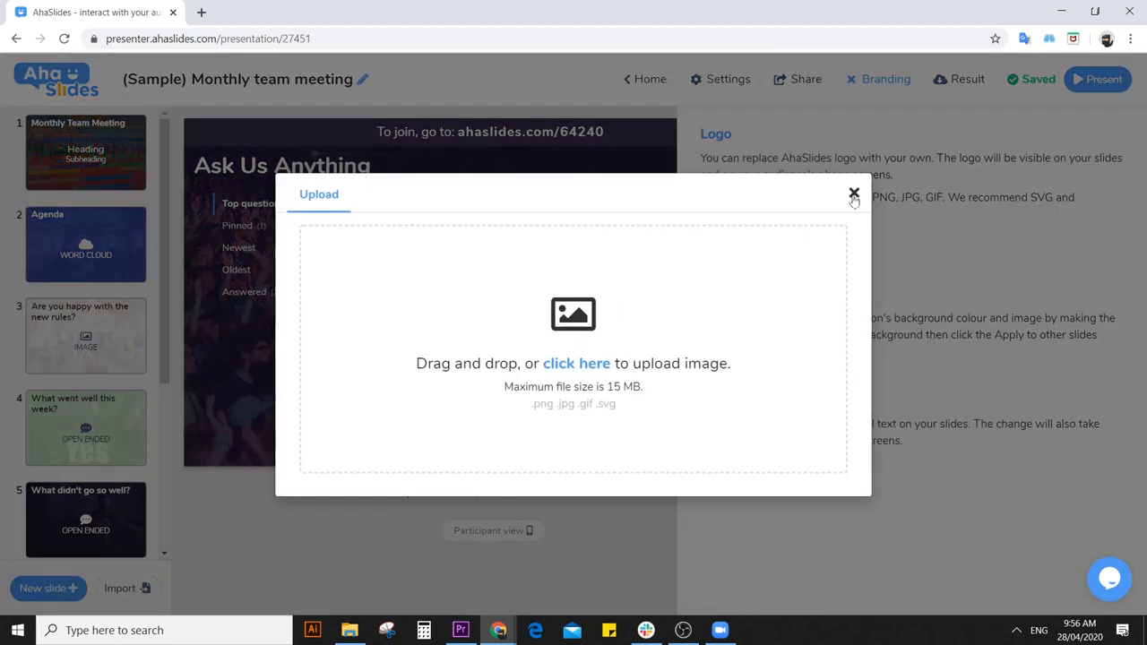
click(853, 195)
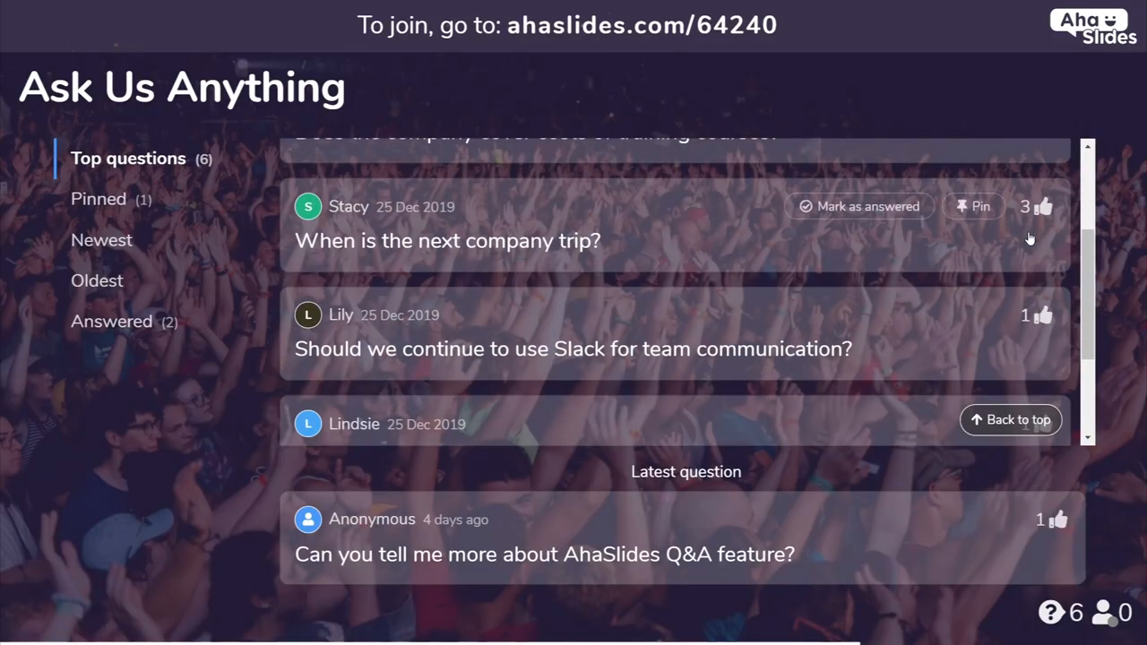
Step: While presenting, scroll Top questions and filter the list to the pinned question
scroll(down, 3)
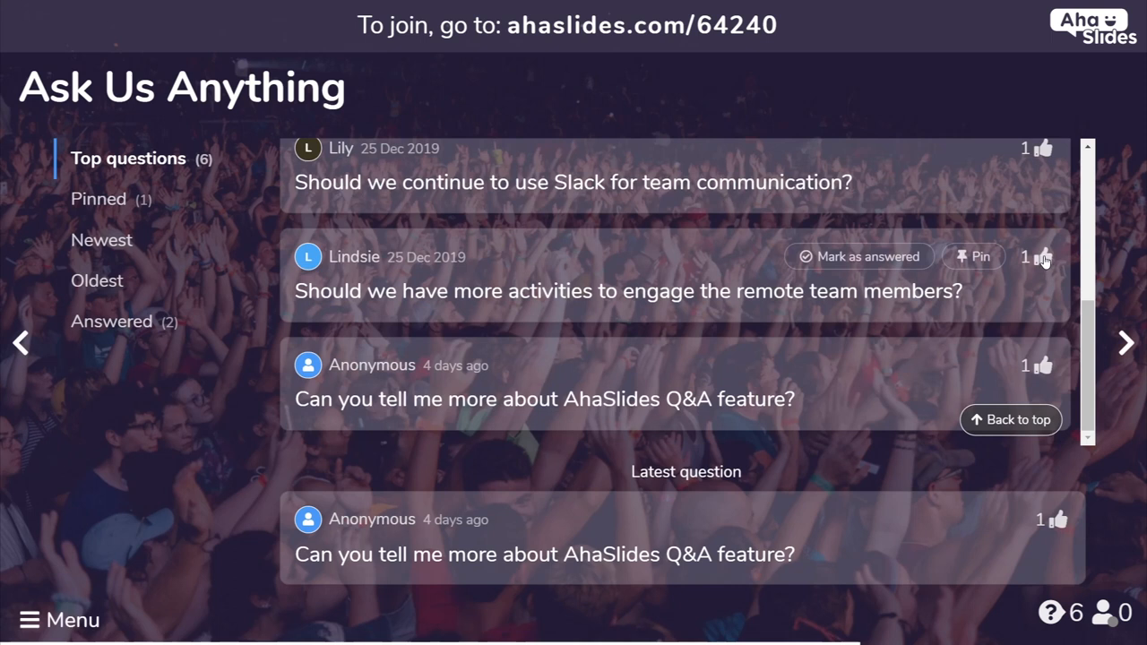
click(98, 198)
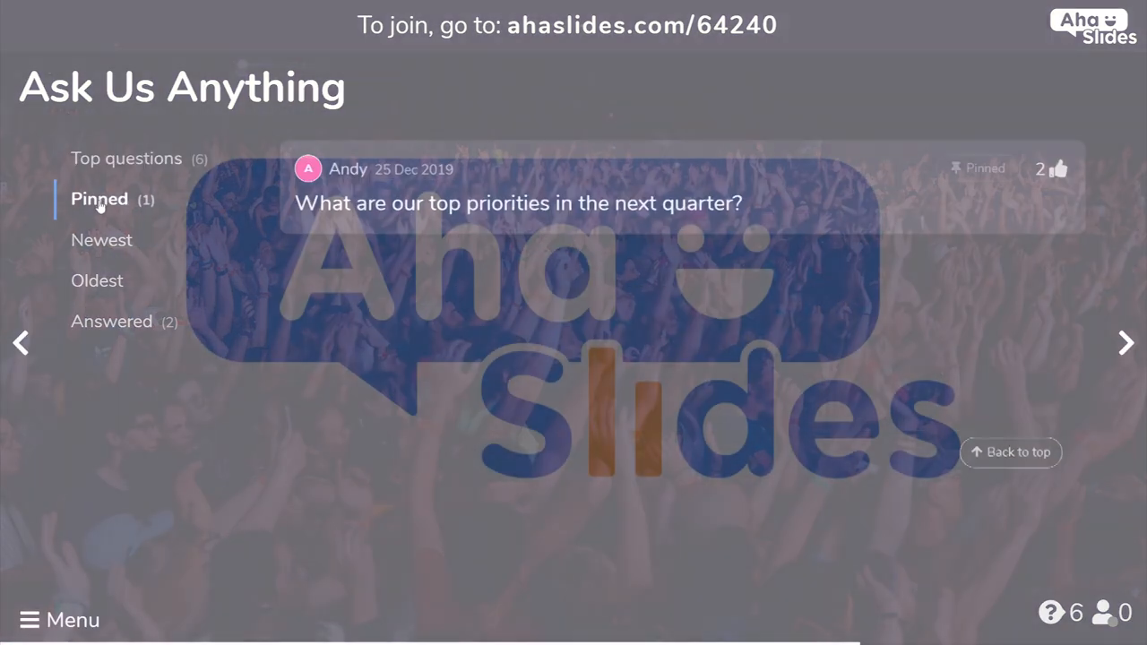